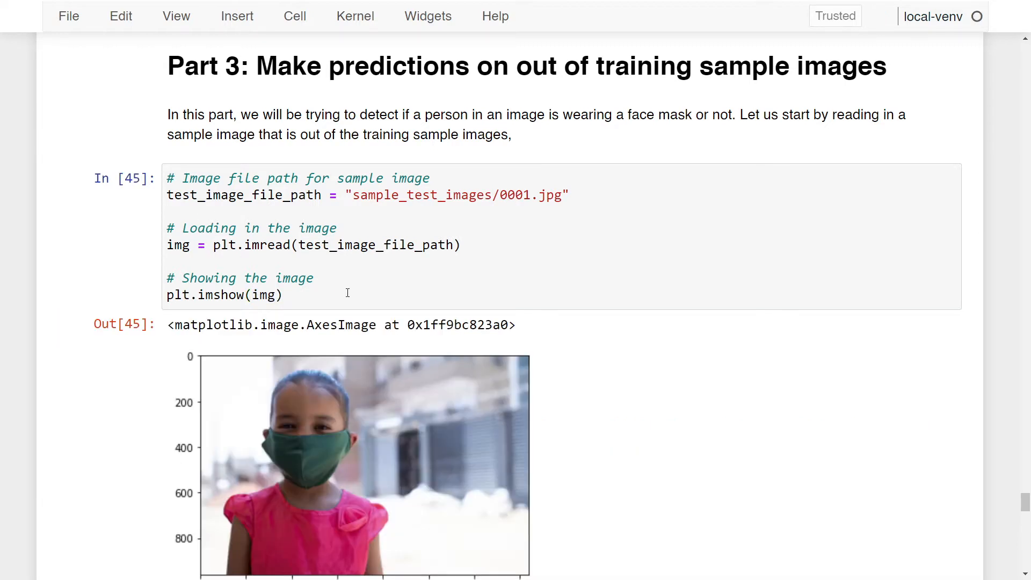
Run the MTCNN cell so it prints one detected face with box, confidence and keypoints
{"action": "scroll", "scroll_direction": "down", "scroll_amount": 3}
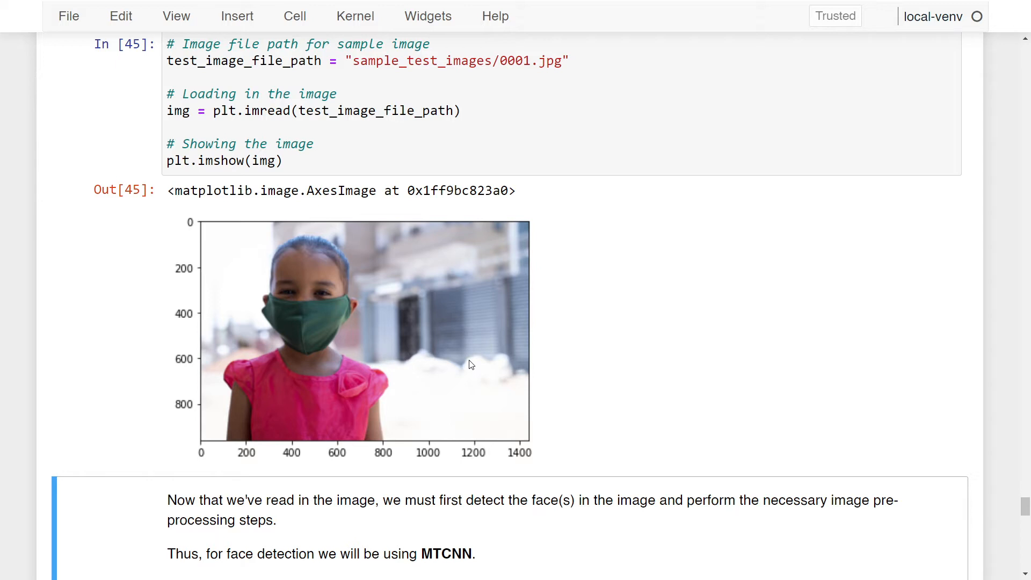
{"action": "scroll", "scroll_direction": "down", "scroll_amount": 3}
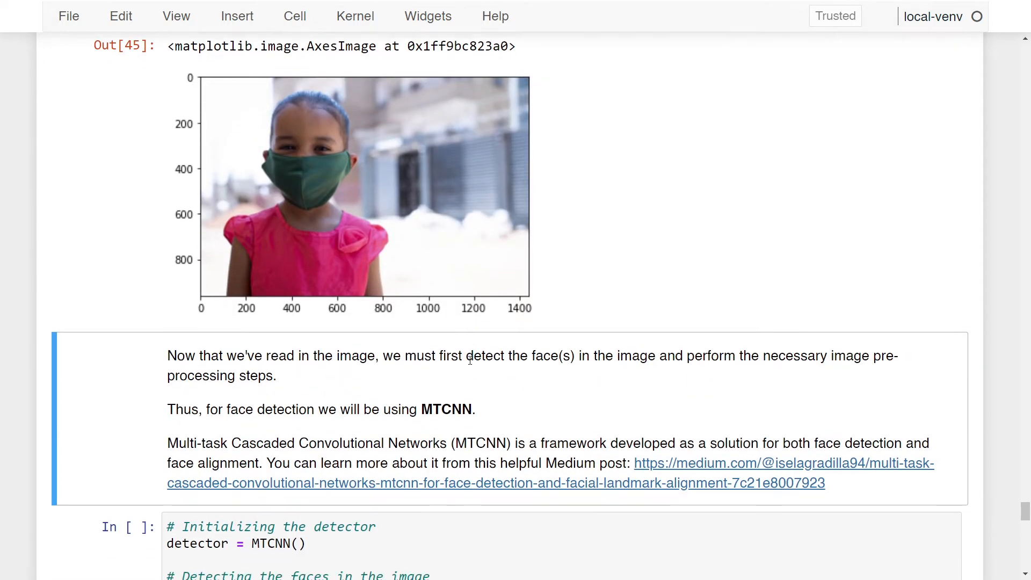
{"action": "scroll", "scroll_direction": "down", "scroll_amount": 3}
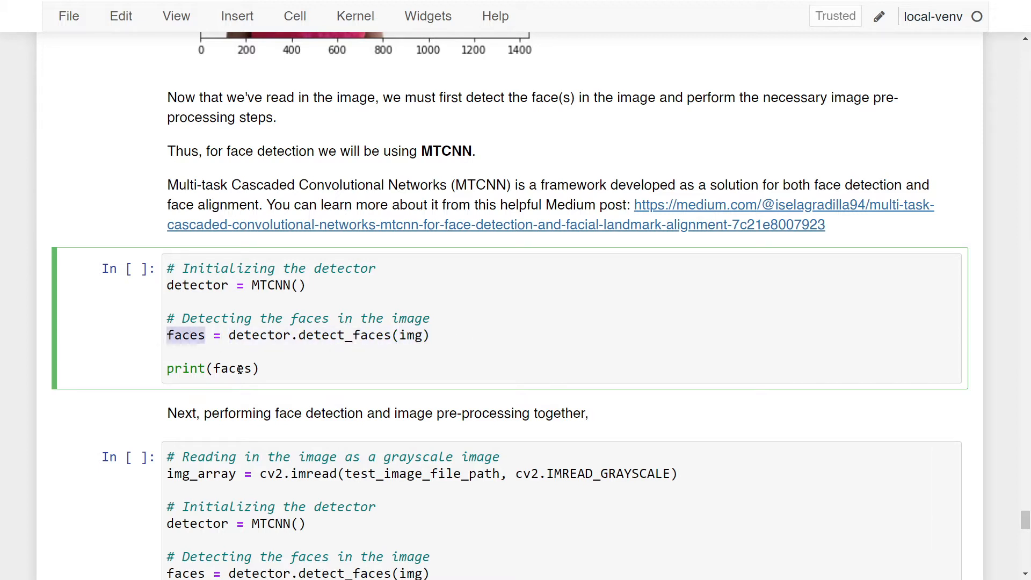
{"action": "double_click", "coordinate": [232, 369]}
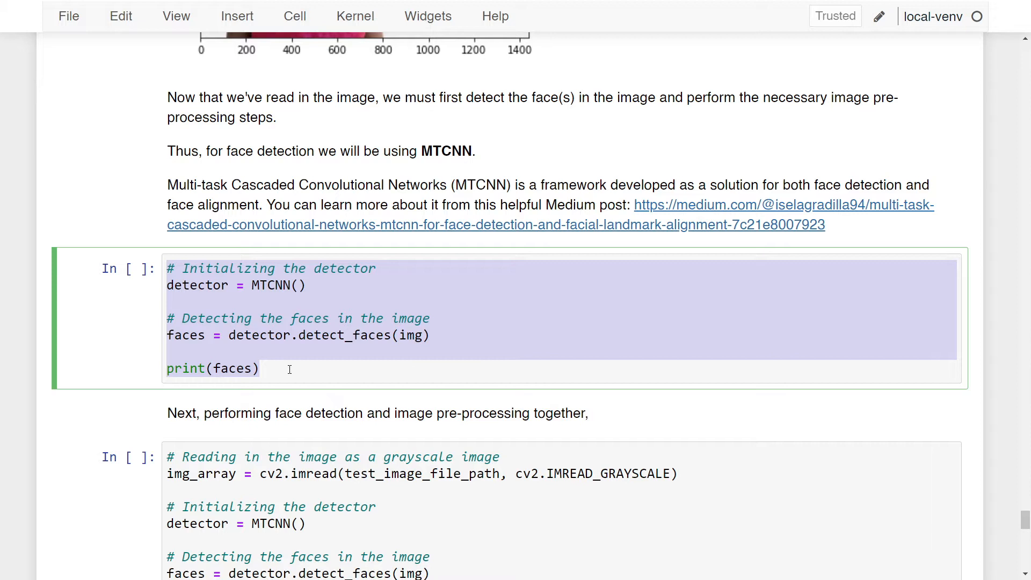
{"action": "left_click", "coordinate": [261, 368]}
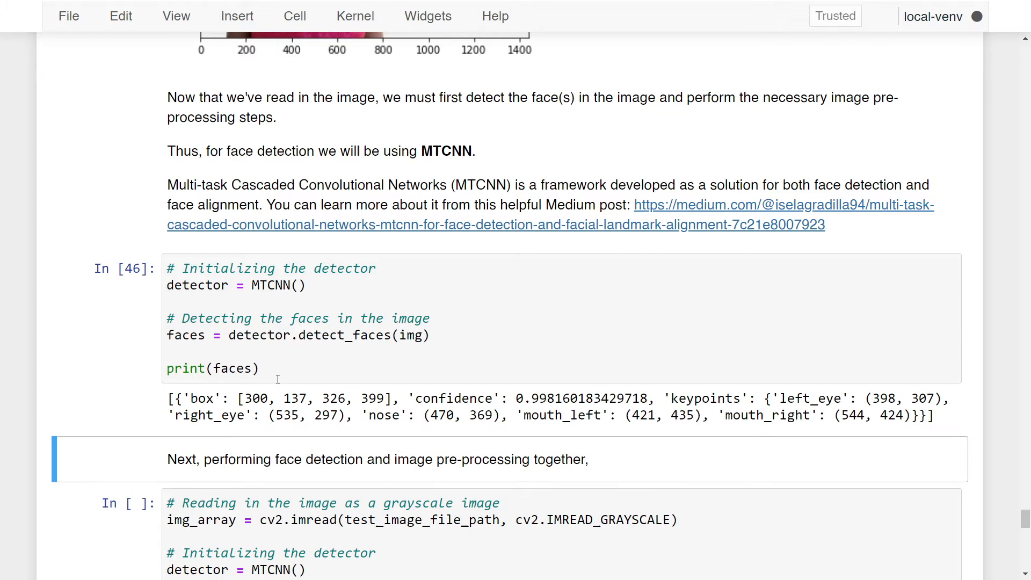
Highlight the box entry, the confidence score and a keypoint value in the detection output
{"action": "double_click", "coordinate": [205, 398]}
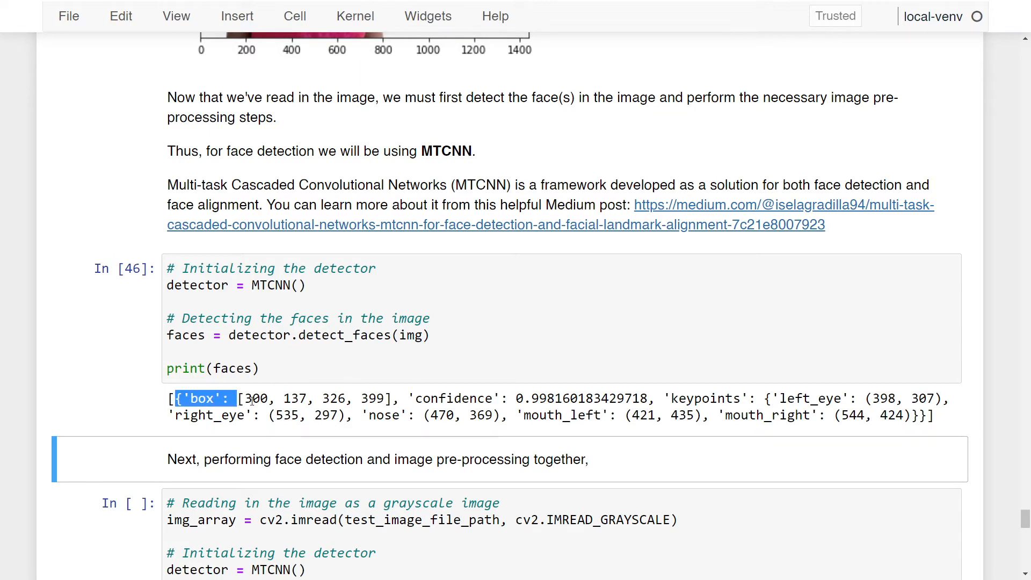
{"action": "left_click", "coordinate": [309, 415]}
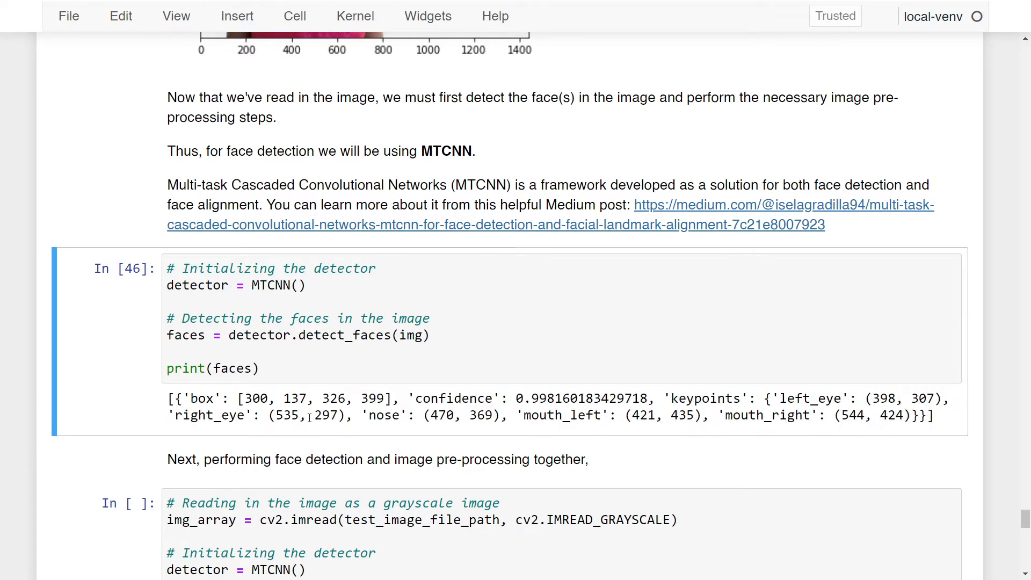
{"action": "double_click", "coordinate": [217, 398]}
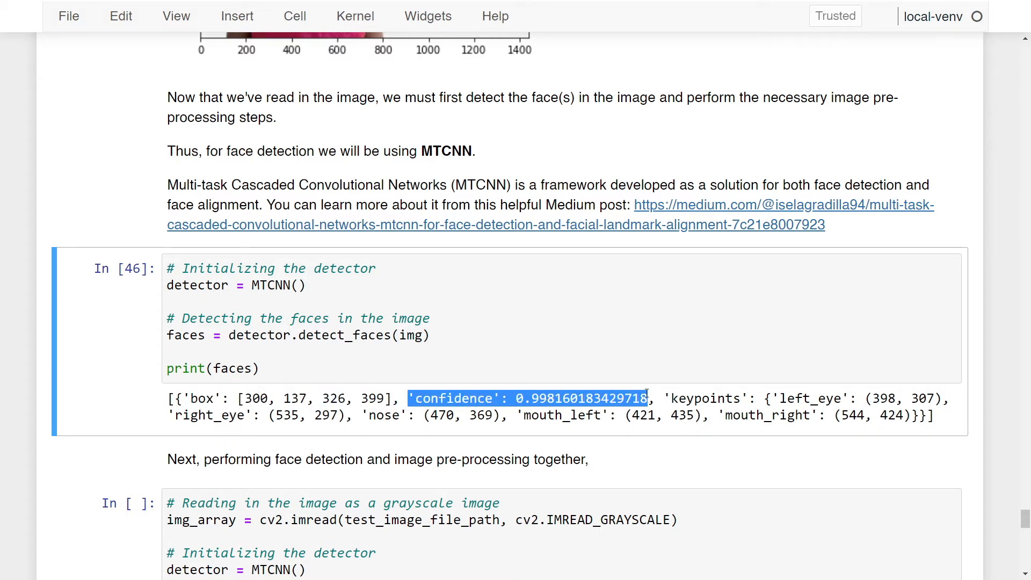
{"action": "double_click", "coordinate": [704, 398]}
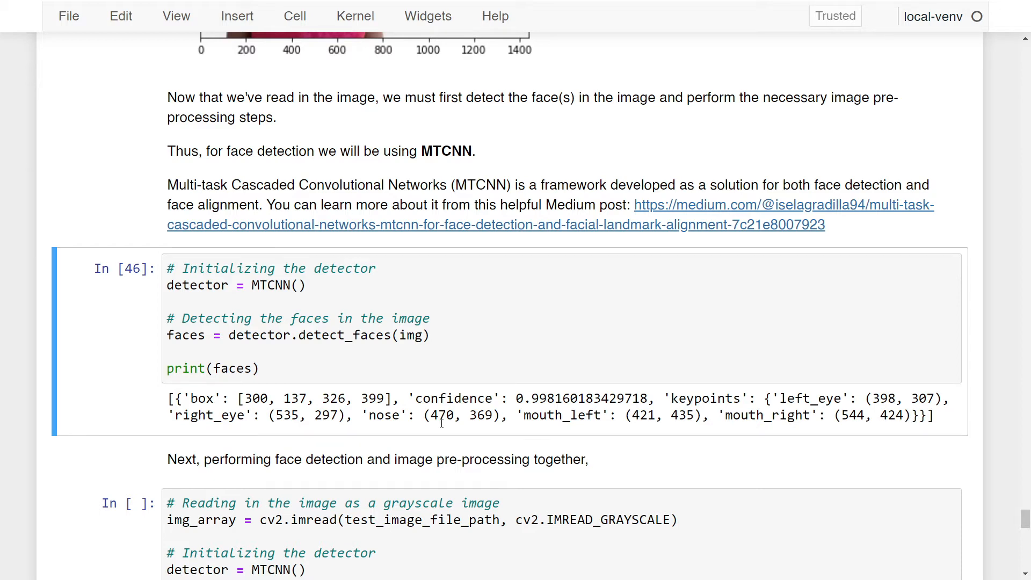
{"action": "scroll", "scroll_direction": "down", "scroll_amount": 3}
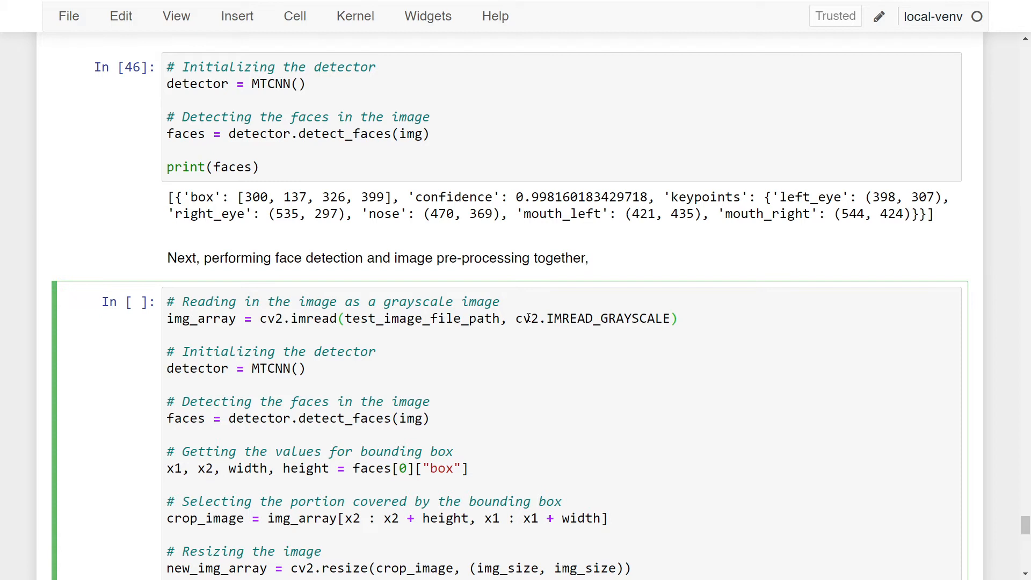
{"action": "mouse_move", "coordinate": [493, 343]}
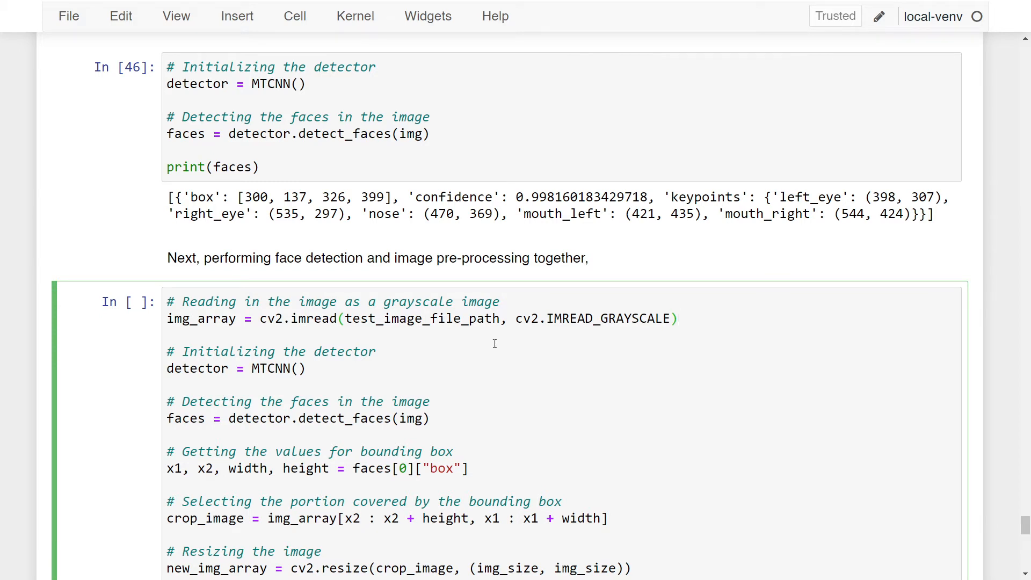
{"action": "left_click", "coordinate": [680, 319]}
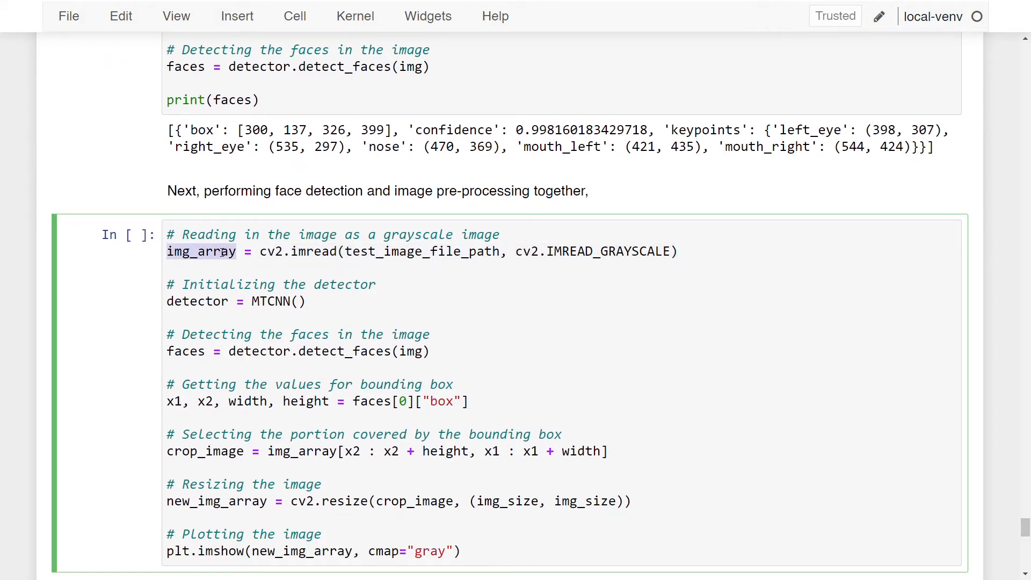
{"action": "left_click", "coordinate": [307, 301]}
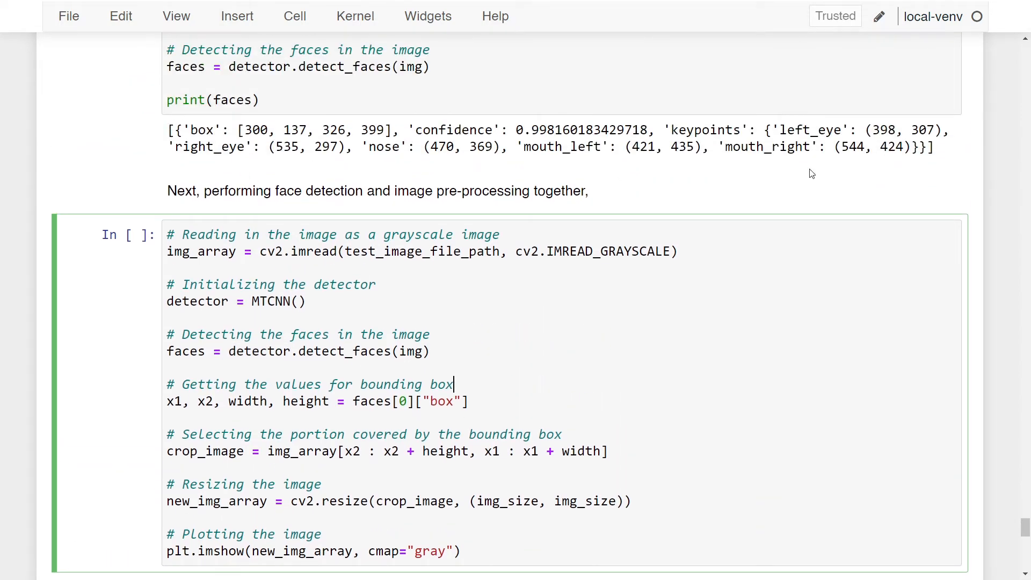
{"action": "double_click", "coordinate": [440, 402]}
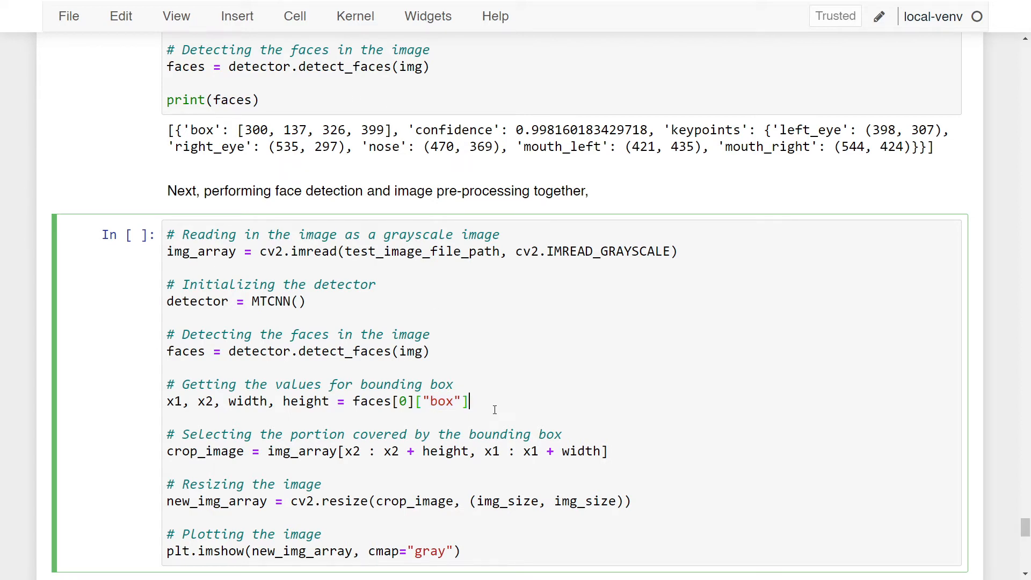
{"action": "scroll", "scroll_direction": "down", "scroll_amount": 3}
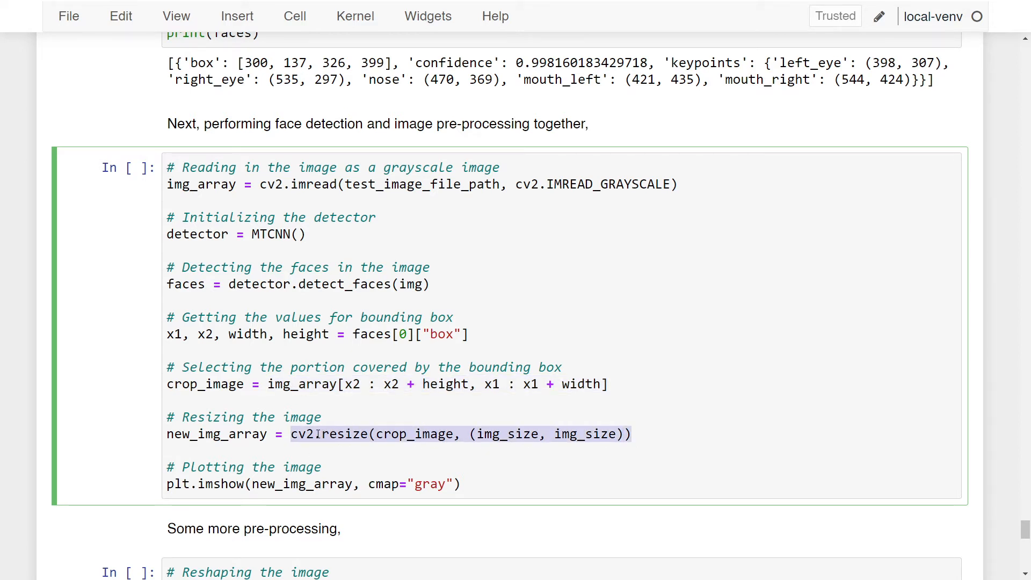
{"action": "double_click", "coordinate": [415, 434]}
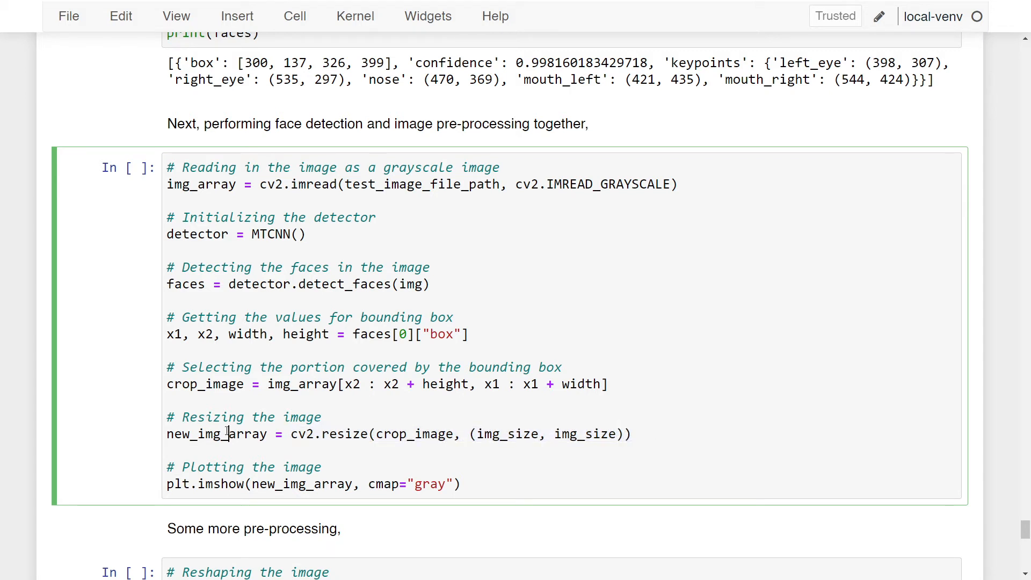
{"action": "double_click", "coordinate": [217, 434]}
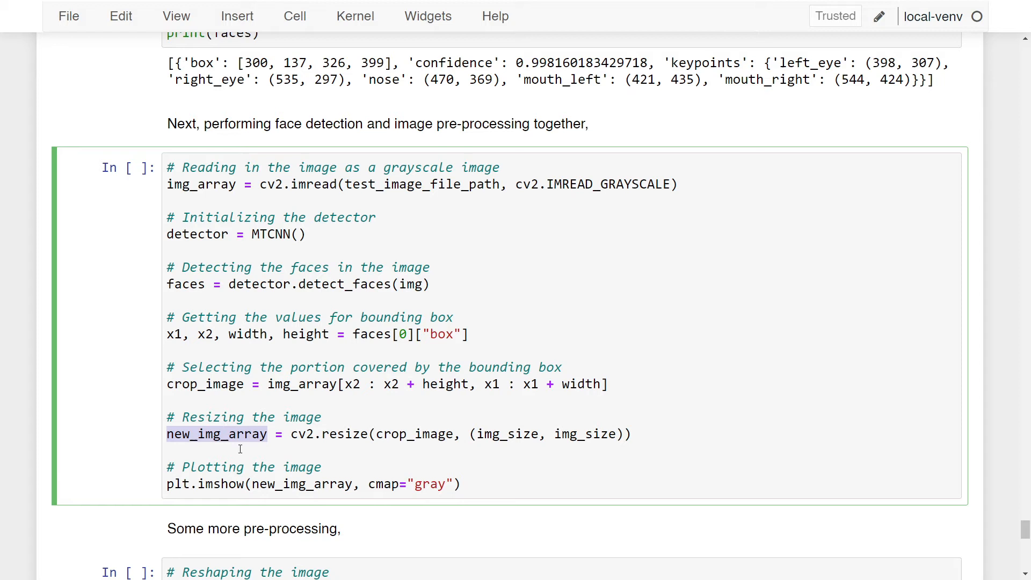
{"action": "scroll", "scroll_direction": "down", "scroll_amount": 3}
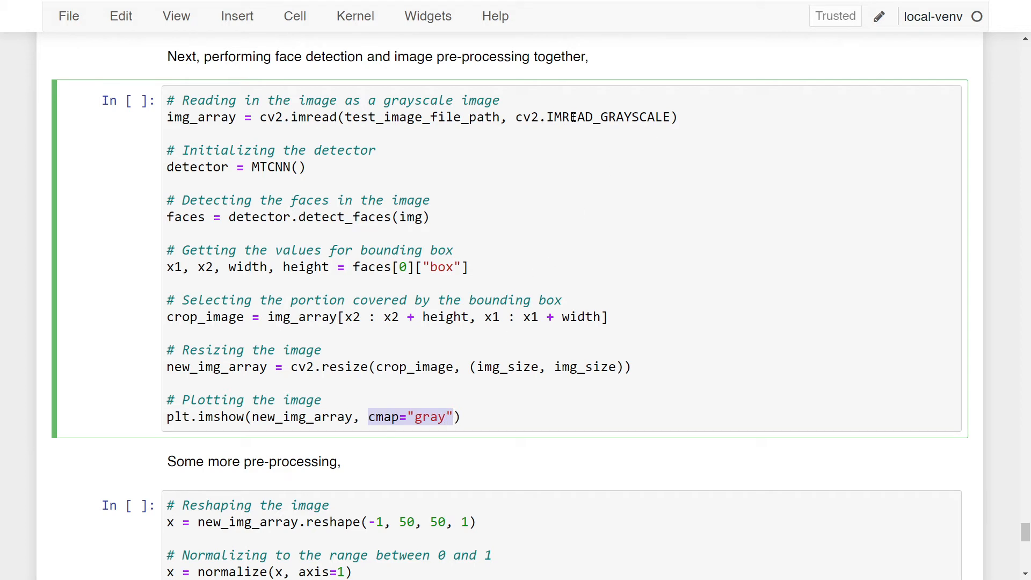
Walk through the bounding-box cropping code and run it to plot the 50x50 grayscale masked face
{"action": "left_click", "coordinate": [488, 416]}
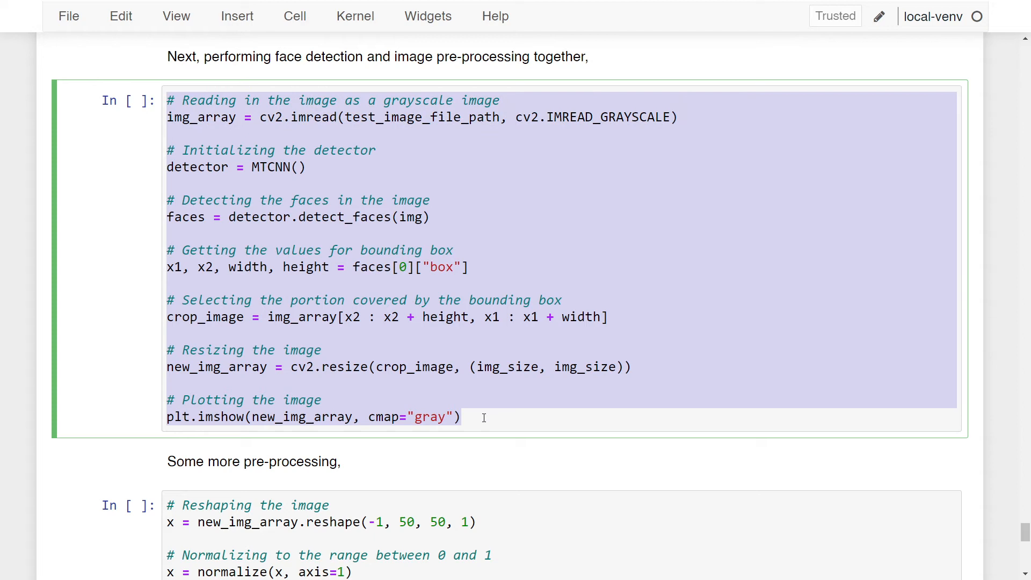
{"action": "left_click", "coordinate": [483, 416]}
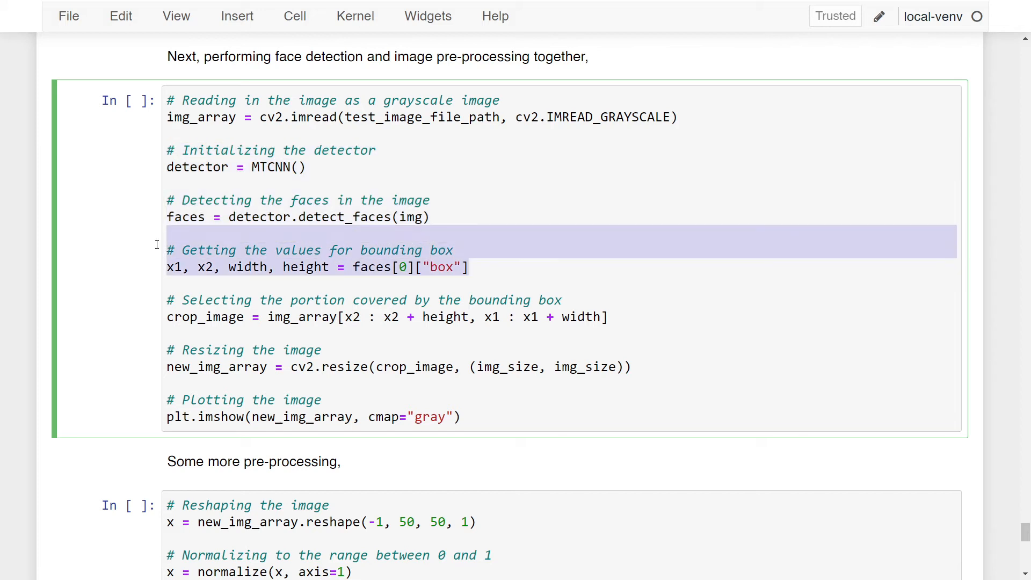
{"action": "left_click", "coordinate": [615, 322]}
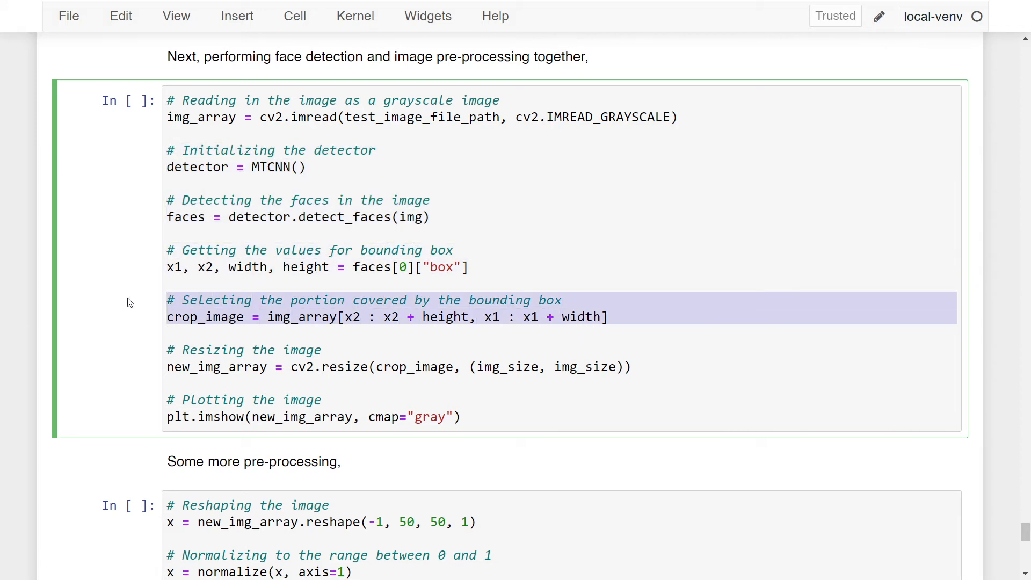
{"action": "left_click", "coordinate": [635, 366]}
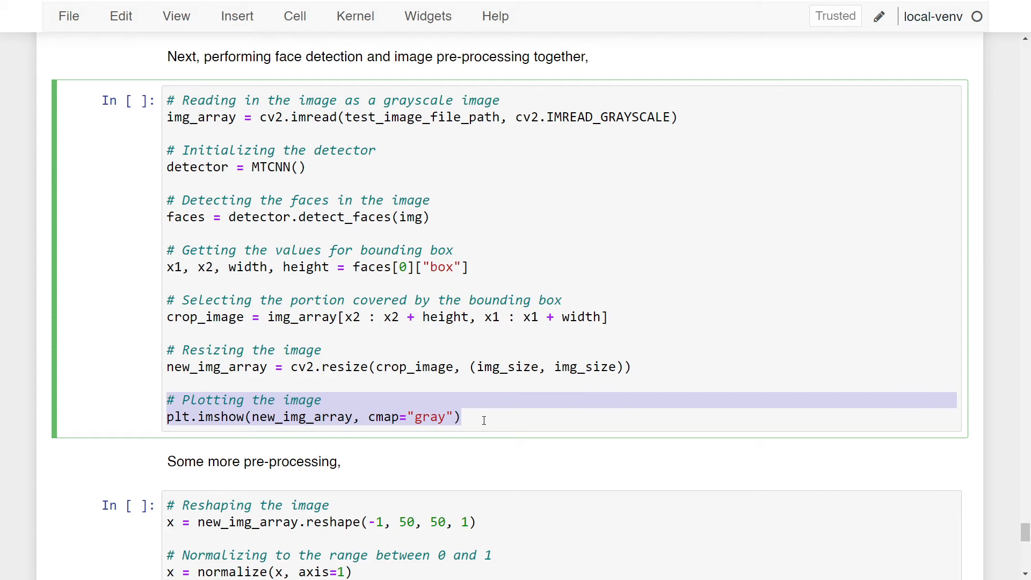
{"action": "left_click", "coordinate": [467, 417]}
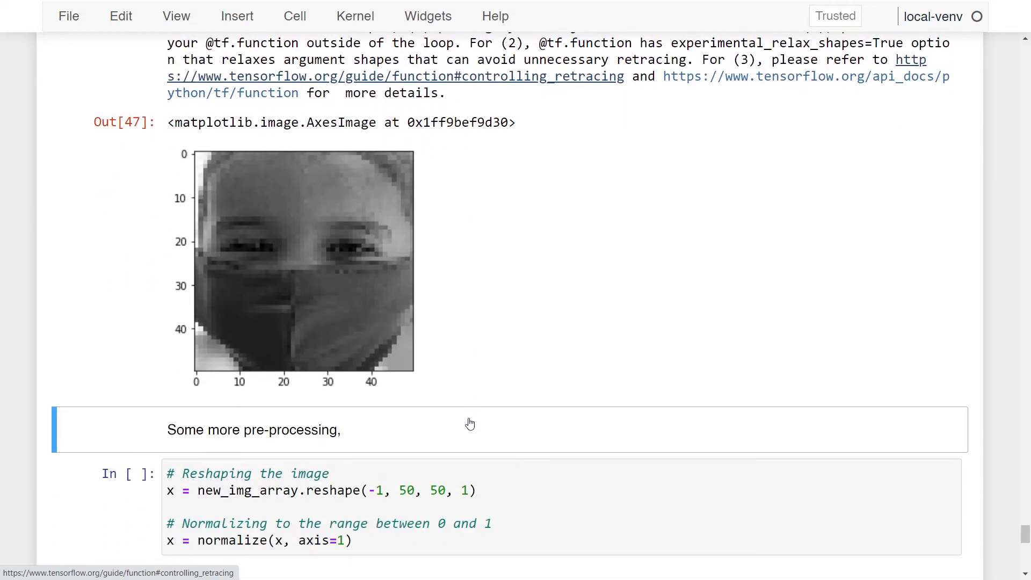
{"action": "mouse_move", "coordinate": [447, 314]}
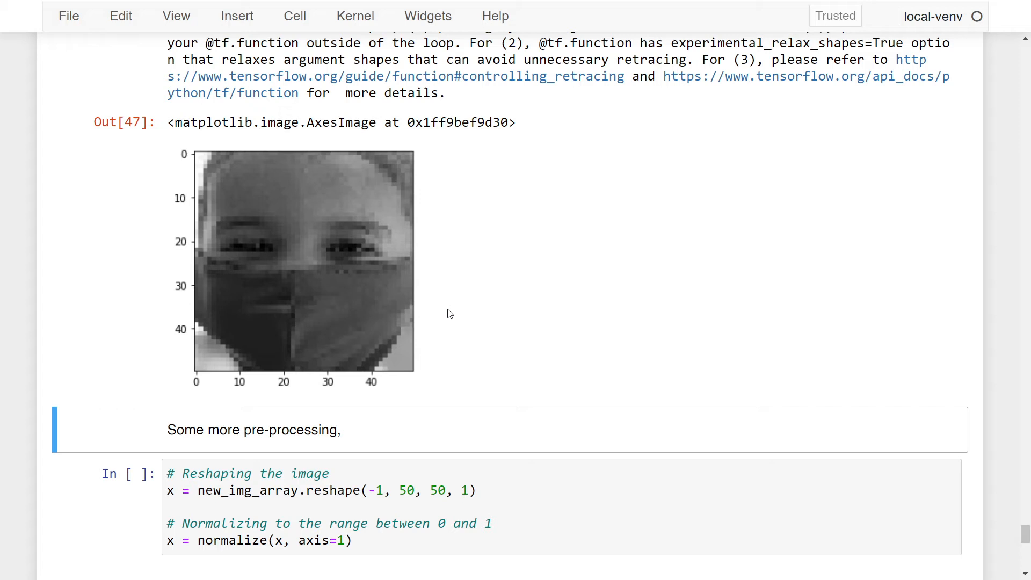
{"action": "mouse_move", "coordinate": [389, 322]}
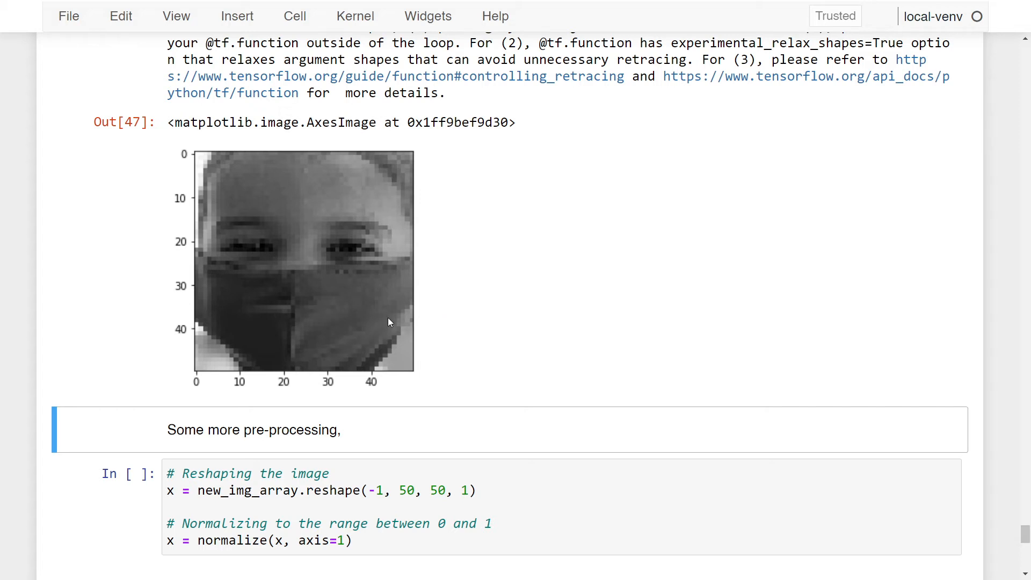
{"action": "scroll", "scroll_direction": "down", "scroll_amount": 3}
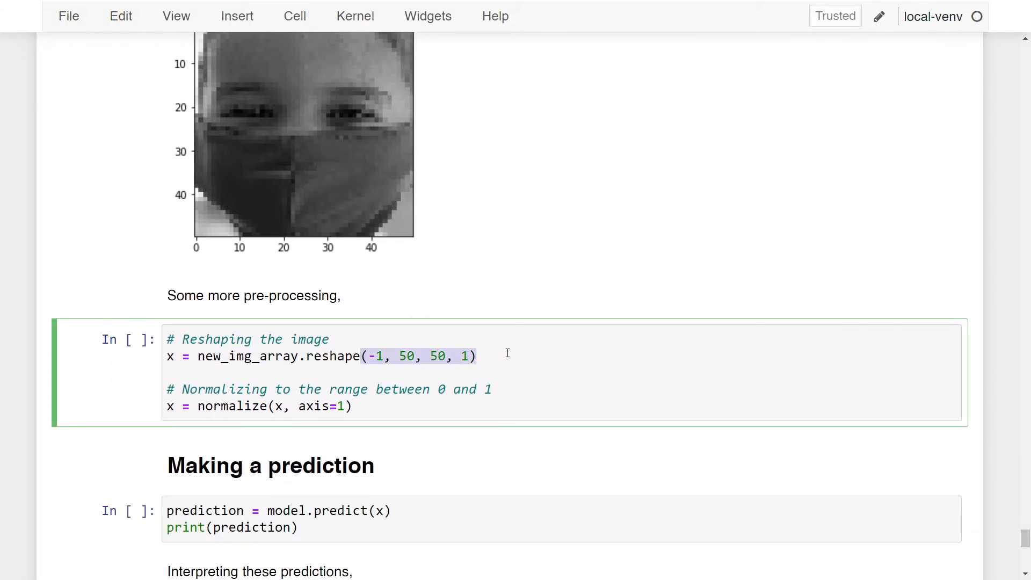
{"action": "left_click", "coordinate": [477, 357]}
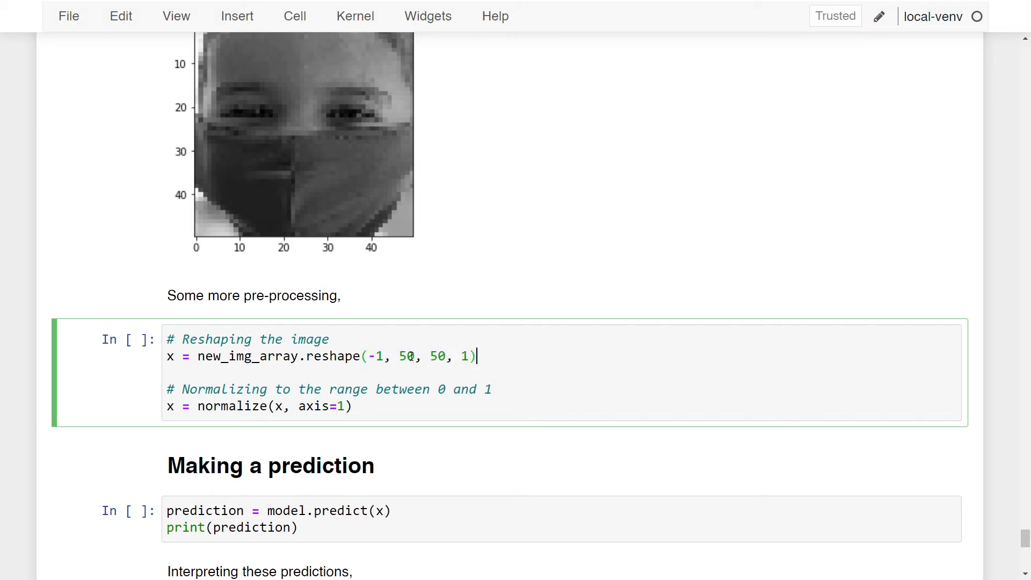
{"action": "double_click", "coordinate": [375, 357]}
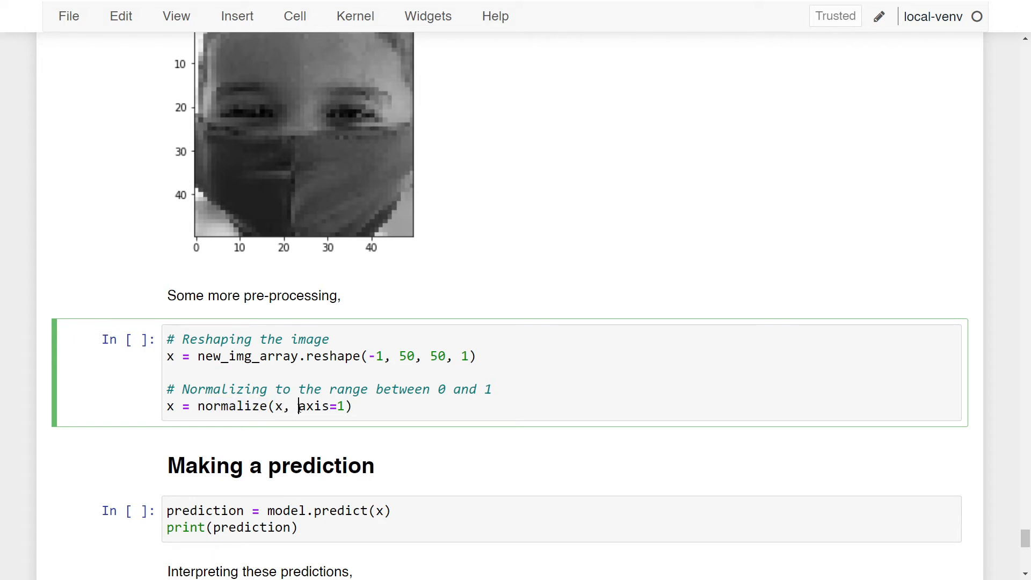
{"action": "left_click", "coordinate": [357, 406]}
{"action": "type", "text": "x.shape"}
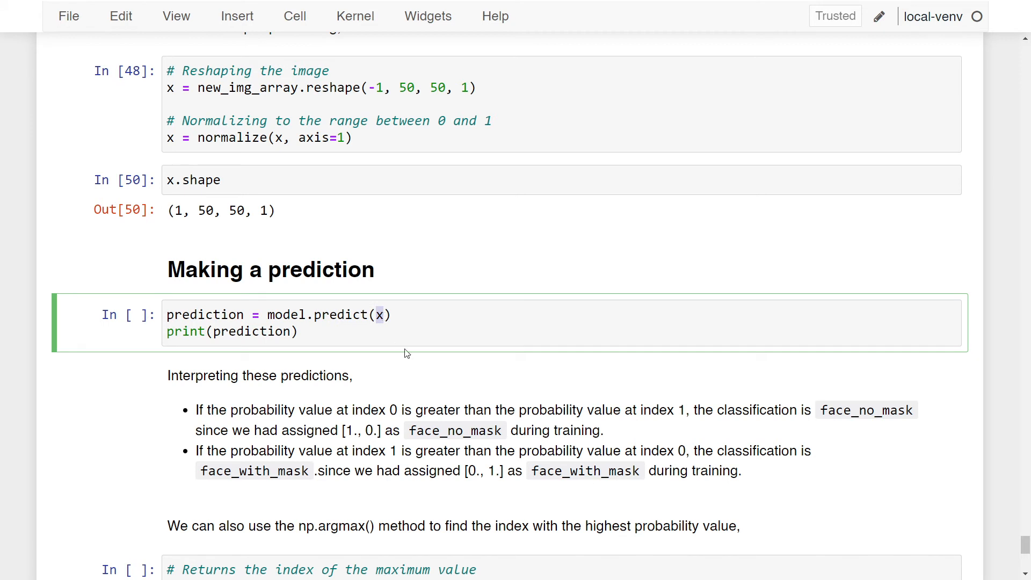
{"action": "mouse_move", "coordinate": [257, 304]}
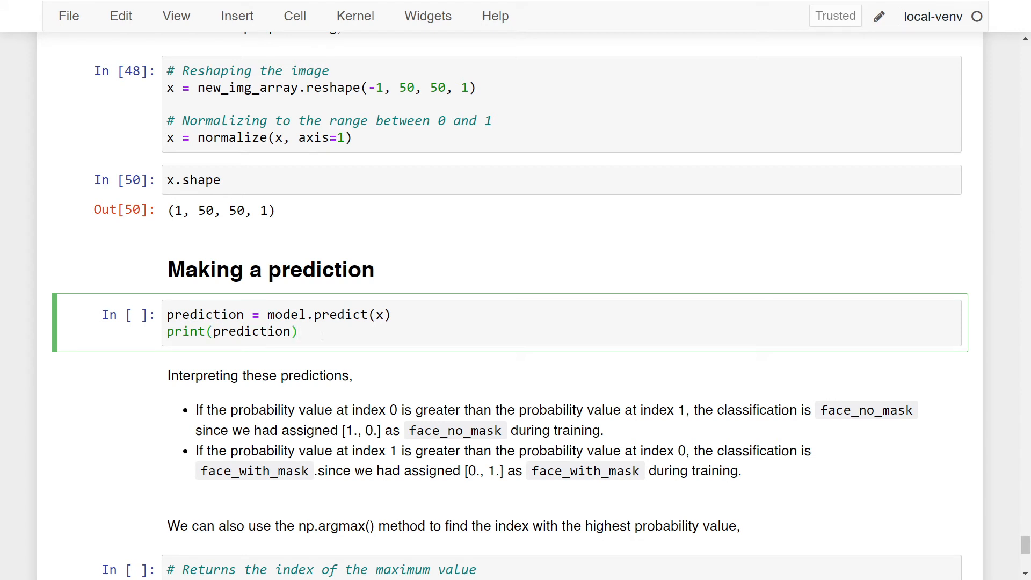
Run model.predict on the preprocessed face, printing [[0.00136409 0.99863595]]
{"action": "key", "text": "shift+Return"}
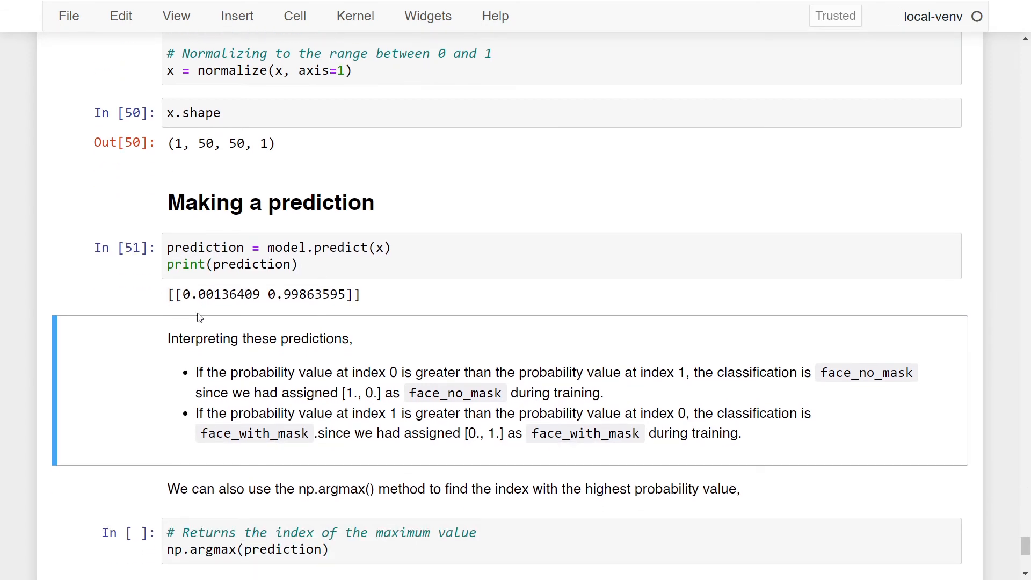
{"action": "mouse_move", "coordinate": [193, 313]}
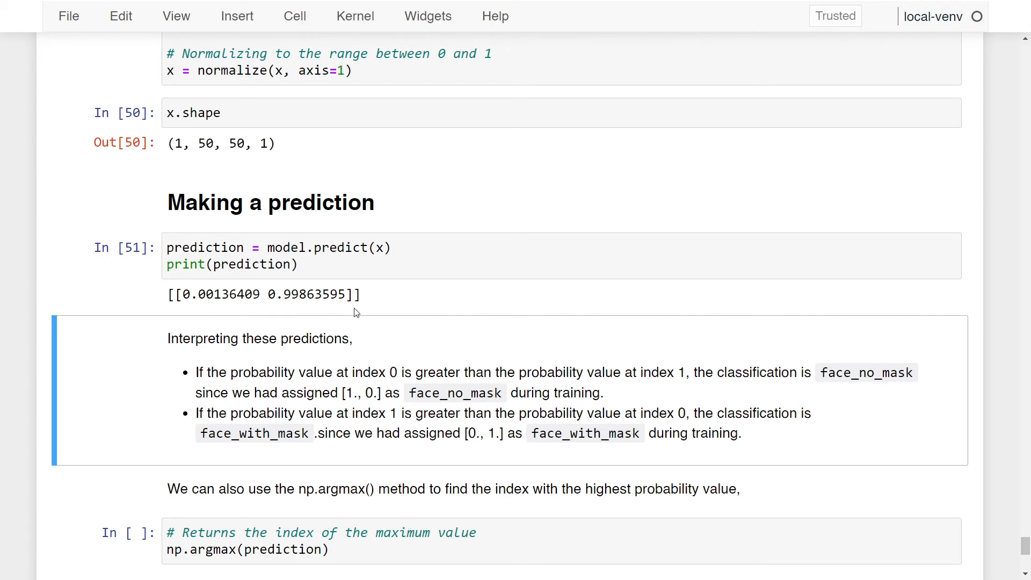
{"action": "mouse_move", "coordinate": [318, 313]}
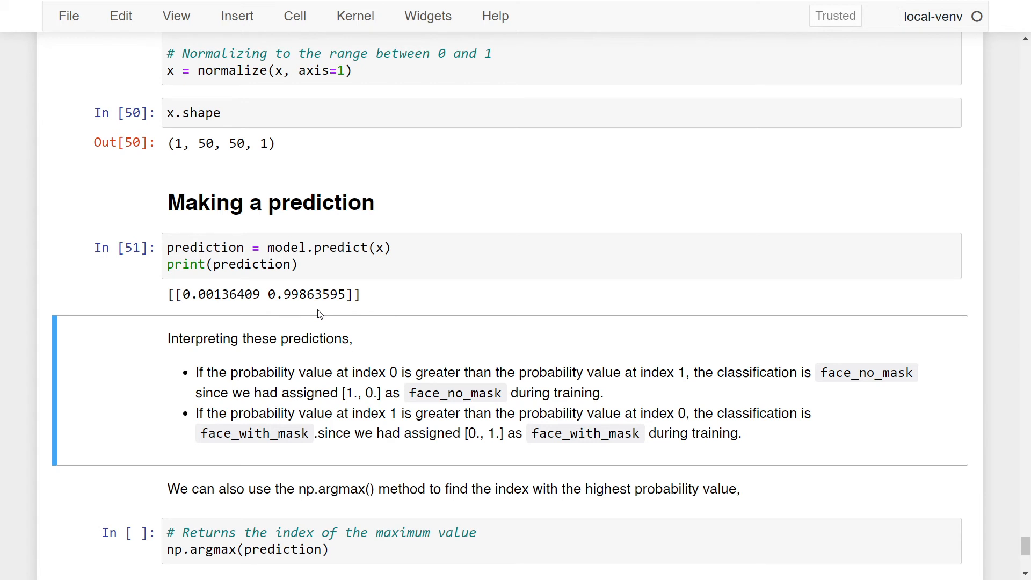
{"action": "mouse_move", "coordinate": [287, 296]}
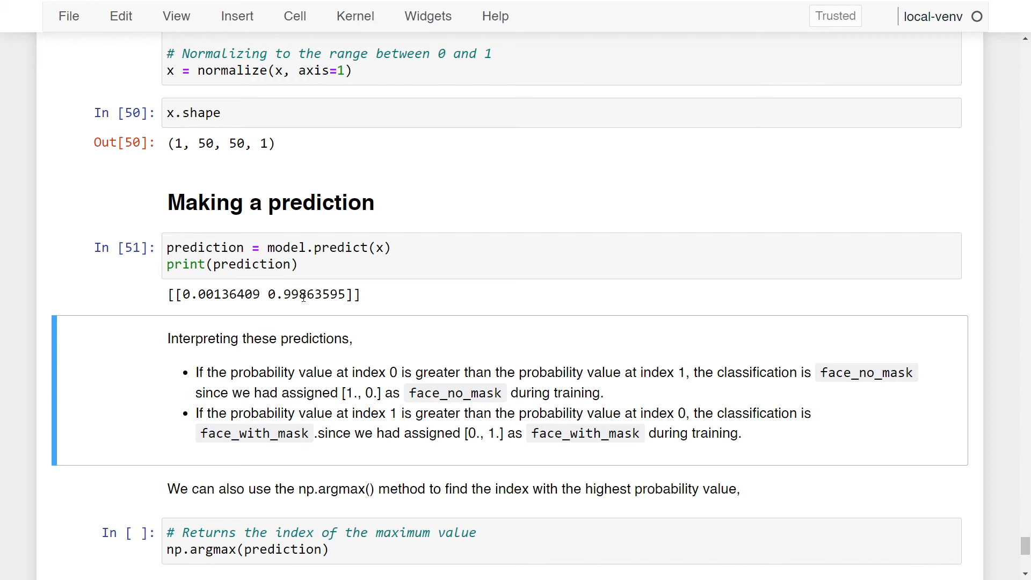
{"action": "mouse_move", "coordinate": [335, 323]}
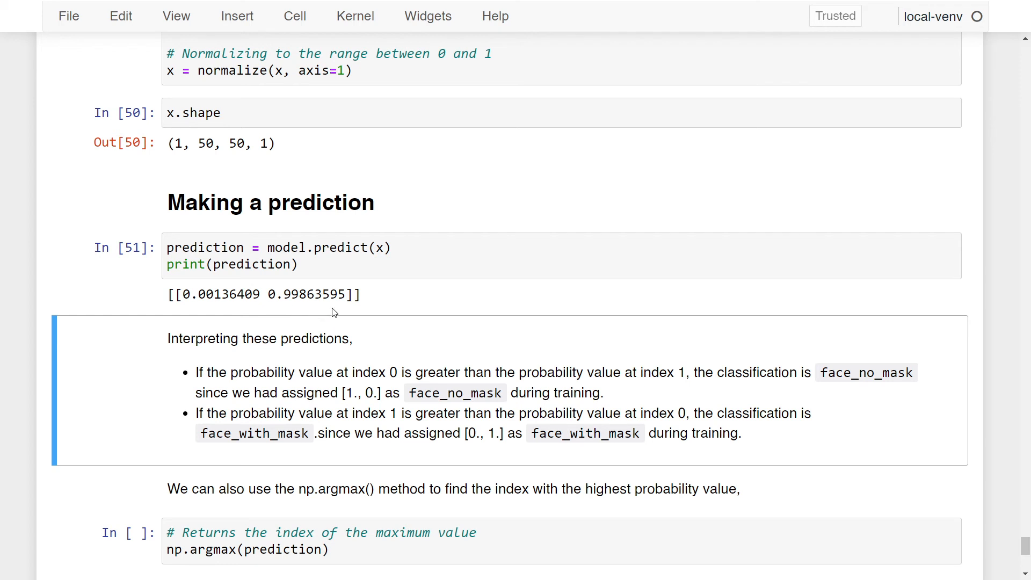
Scroll down to the np.argmax cell and the 'Coding exercise for you' section below it
{"action": "scroll", "scroll_direction": "down", "scroll_amount": 3}
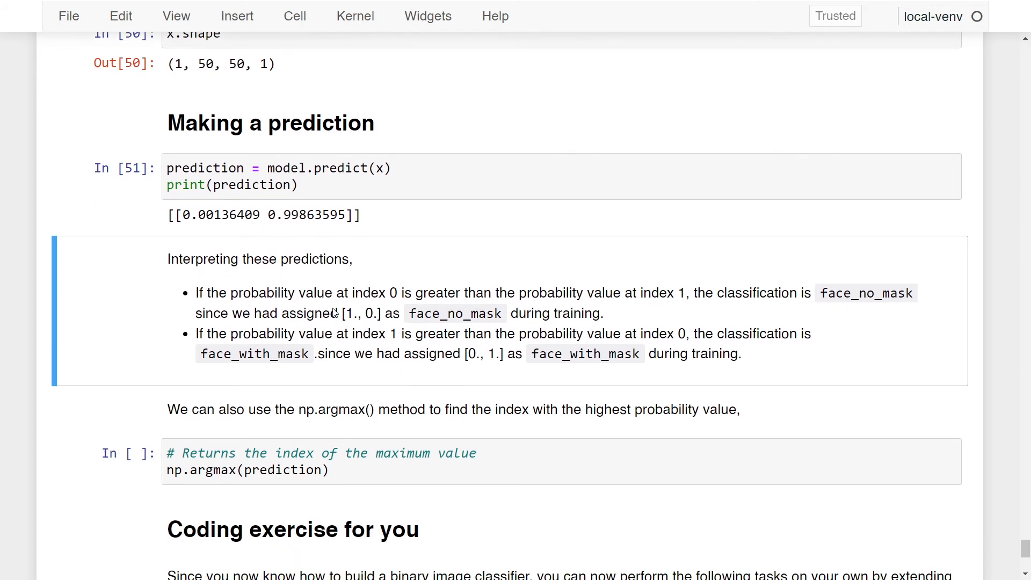
{"action": "scroll", "scroll_direction": "down", "scroll_amount": 3}
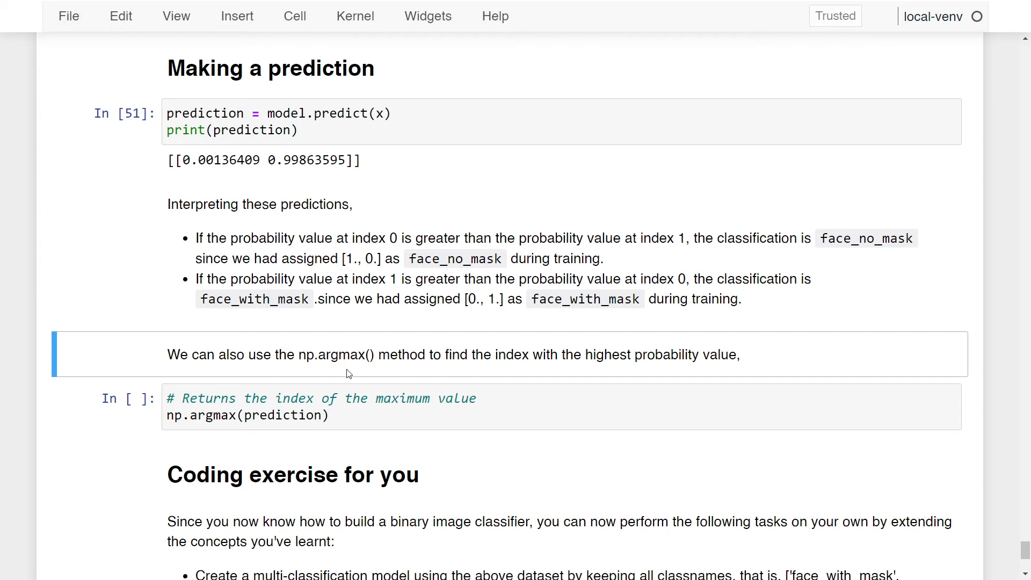
{"action": "mouse_move", "coordinate": [264, 267]}
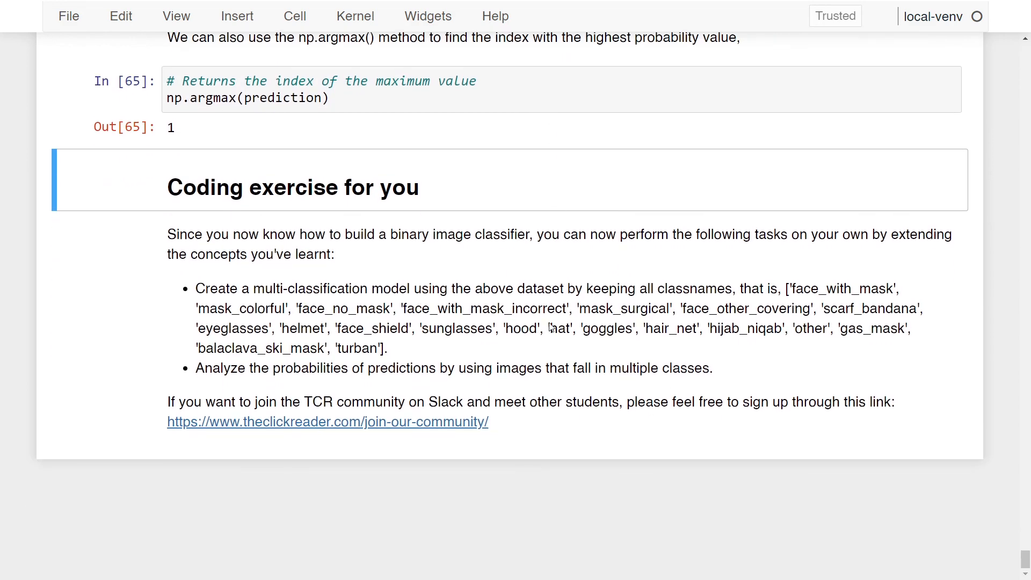
{"action": "mouse_move", "coordinate": [788, 486]}
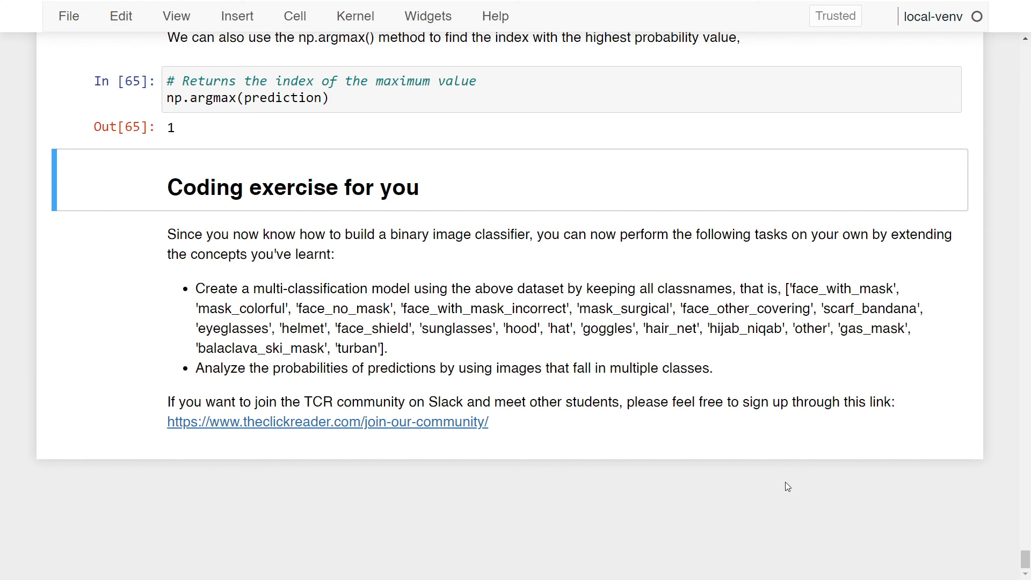
{"action": "mouse_move", "coordinate": [480, 439]}
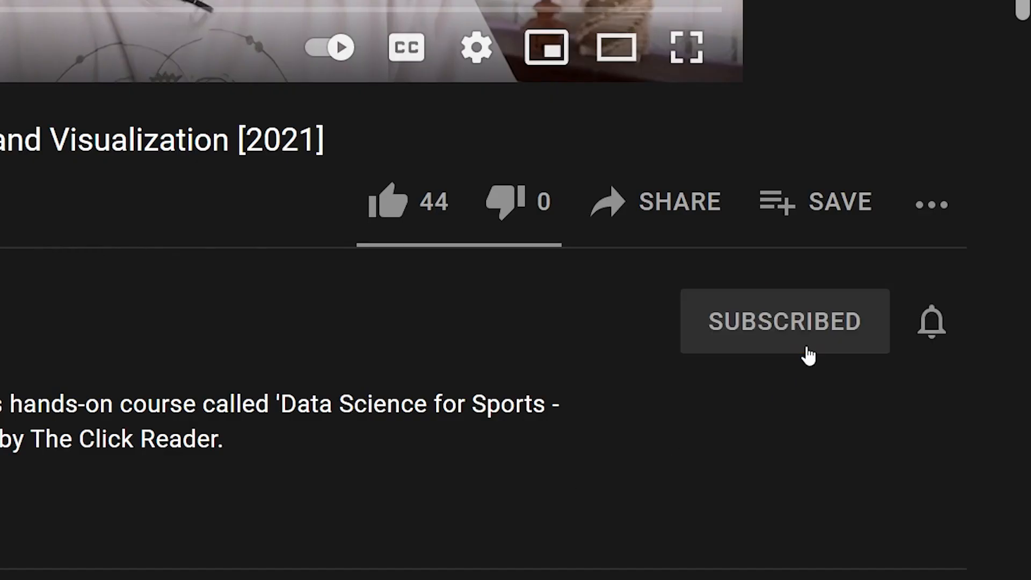
Show the channel's notification menu offering All, Personalized and None
{"action": "left_click", "coordinate": [931, 322]}
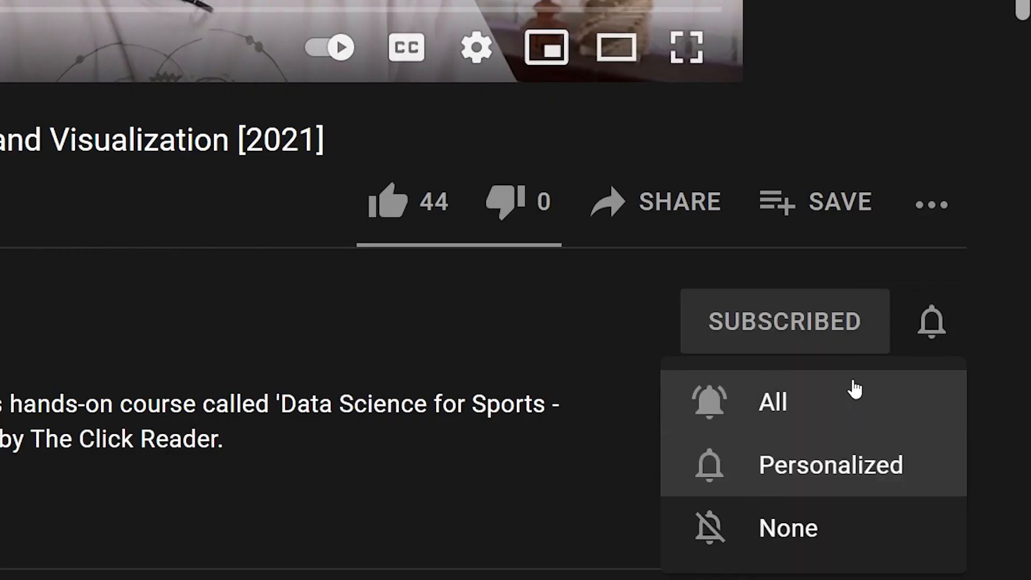